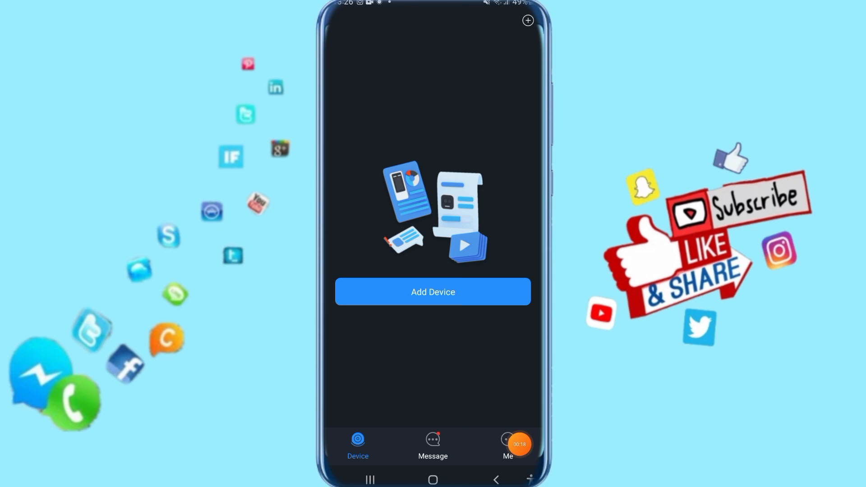
# Go to the Me tab from the empty Device home screen
pyautogui.click(507, 447)
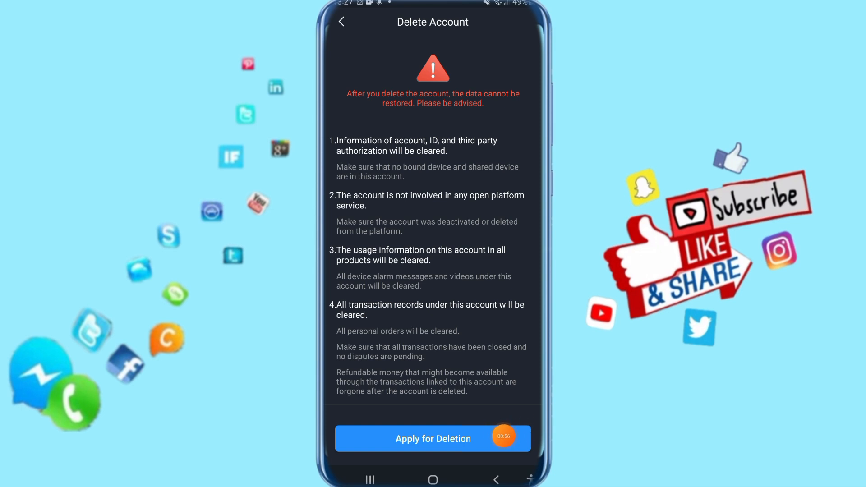
# Submit the account deletion request with Apply for Deletion after reading the warnings
pyautogui.click(494, 436)
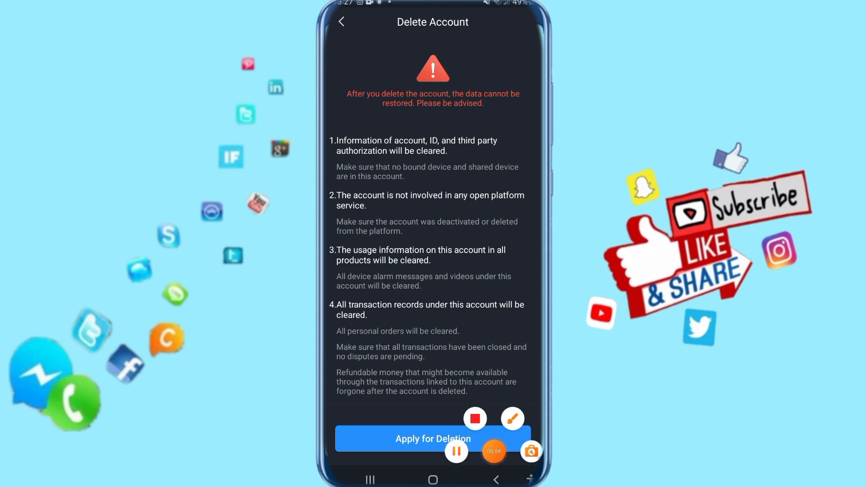